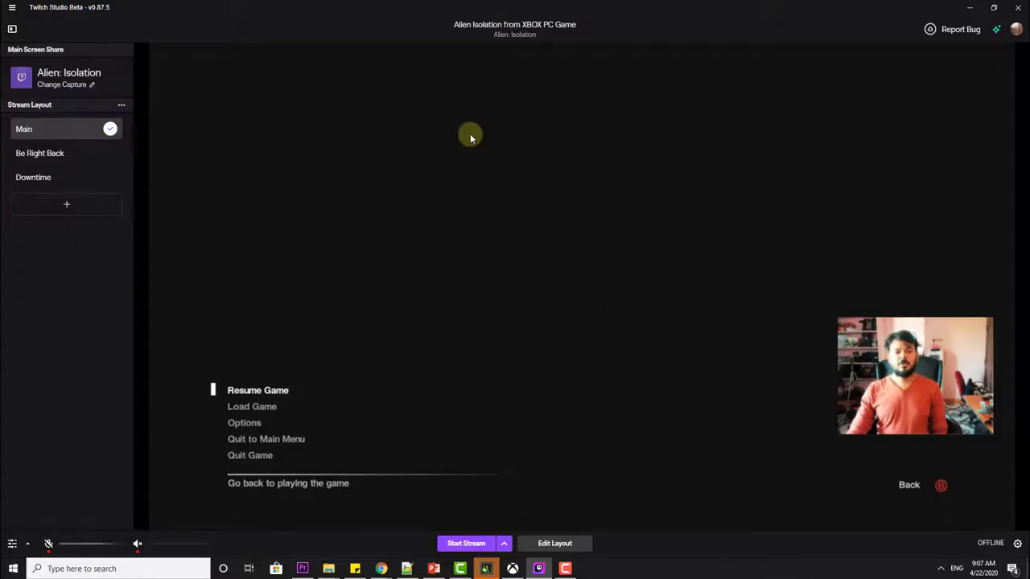
mouse_move(466, 160)
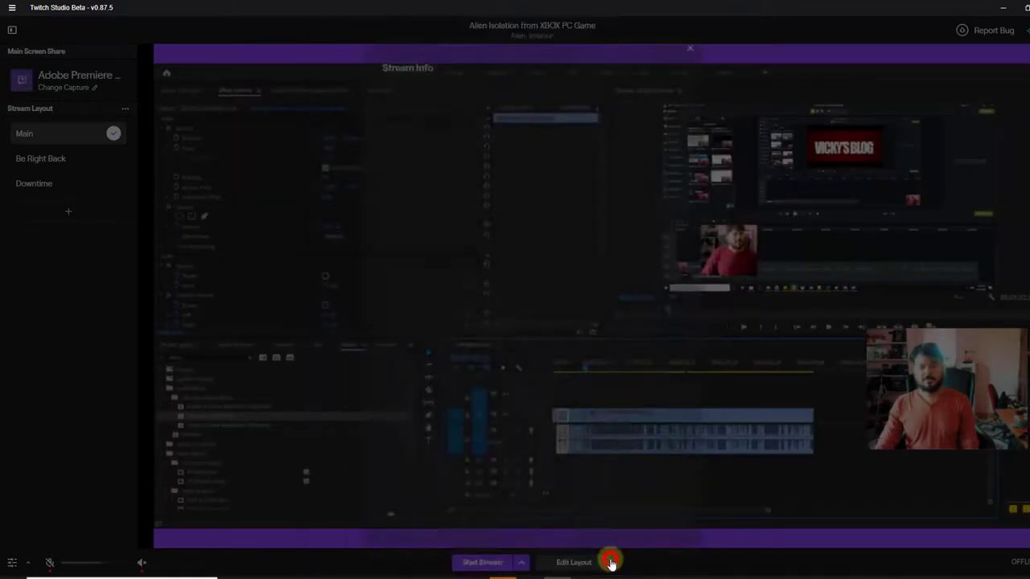
- Confirm the Stream Info with the existing Alien Isolation title and category unchanged
click(610, 563)
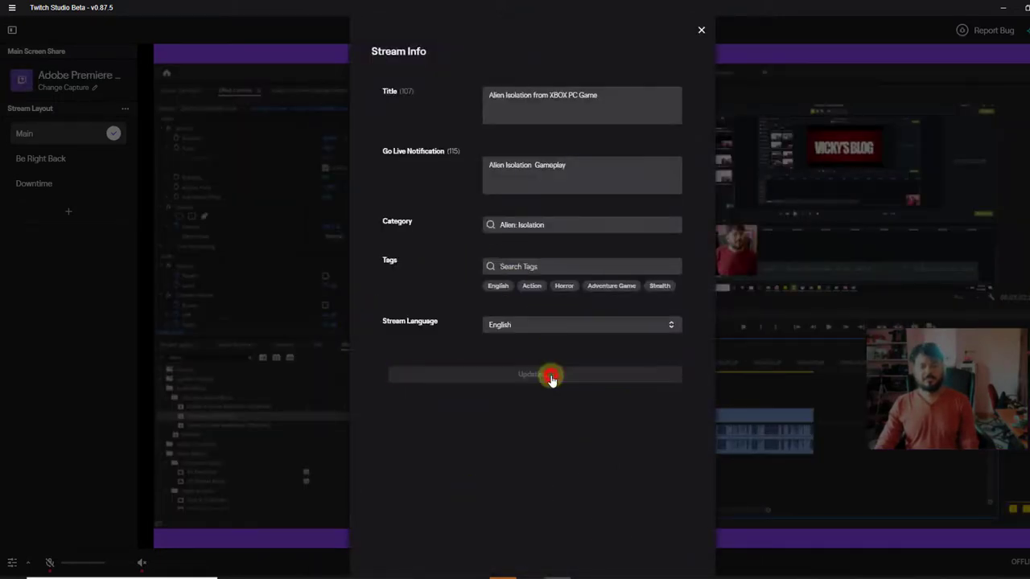
click(549, 375)
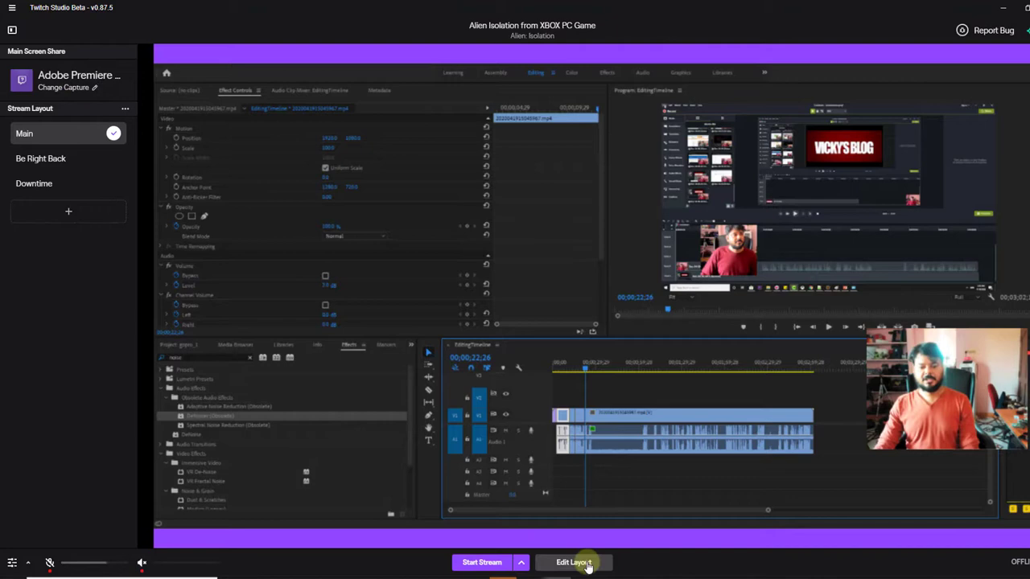
- Change the shared screen source in the layout to the Alien: Isolation (AI.exe) window
click(572, 562)
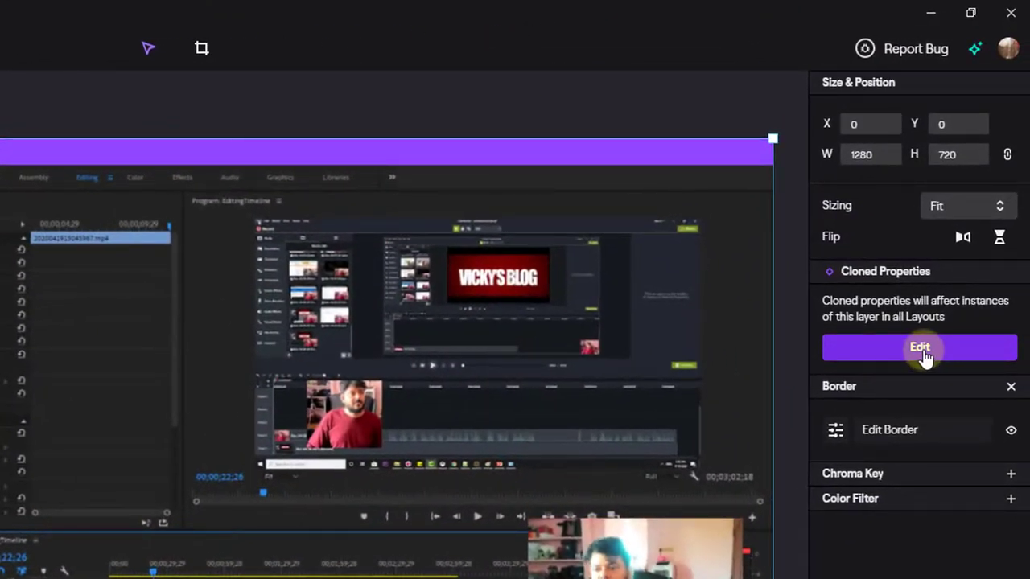
click(919, 347)
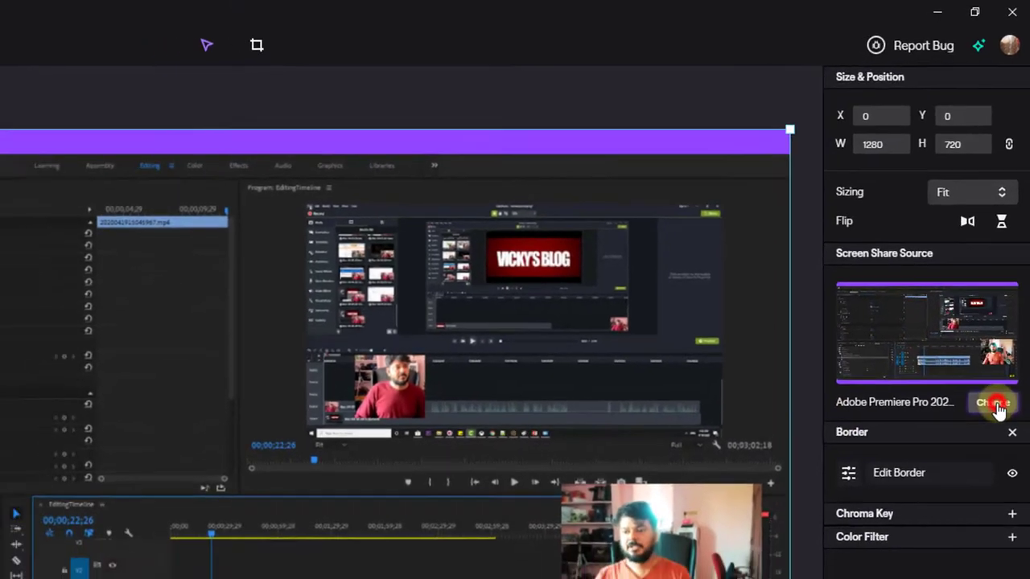
click(992, 402)
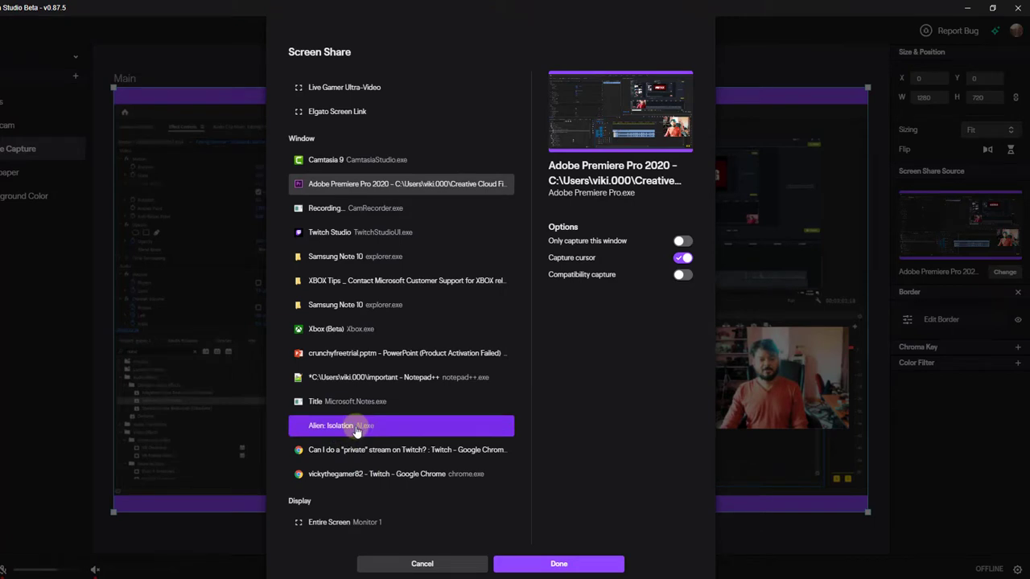
click(354, 426)
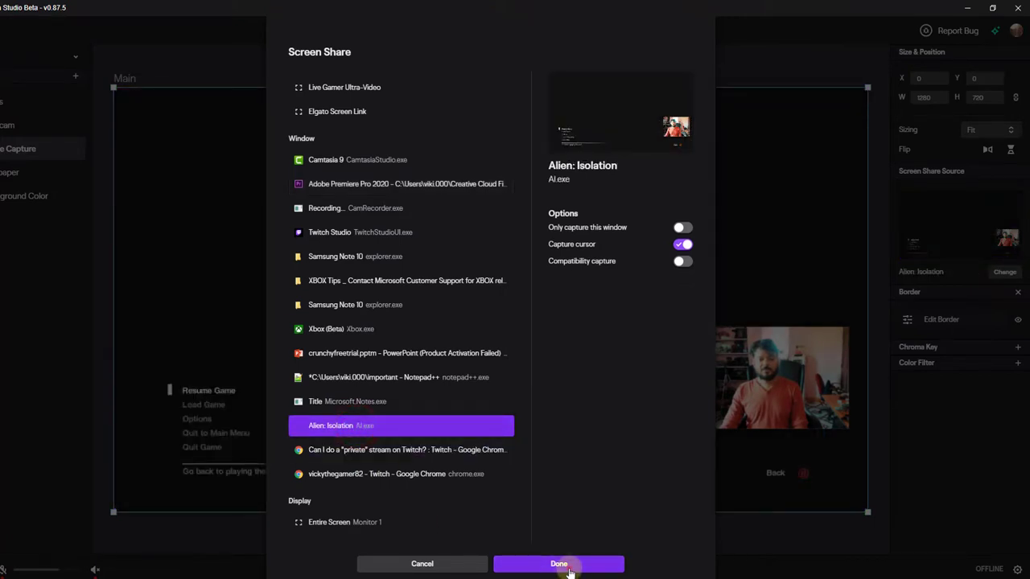
click(558, 564)
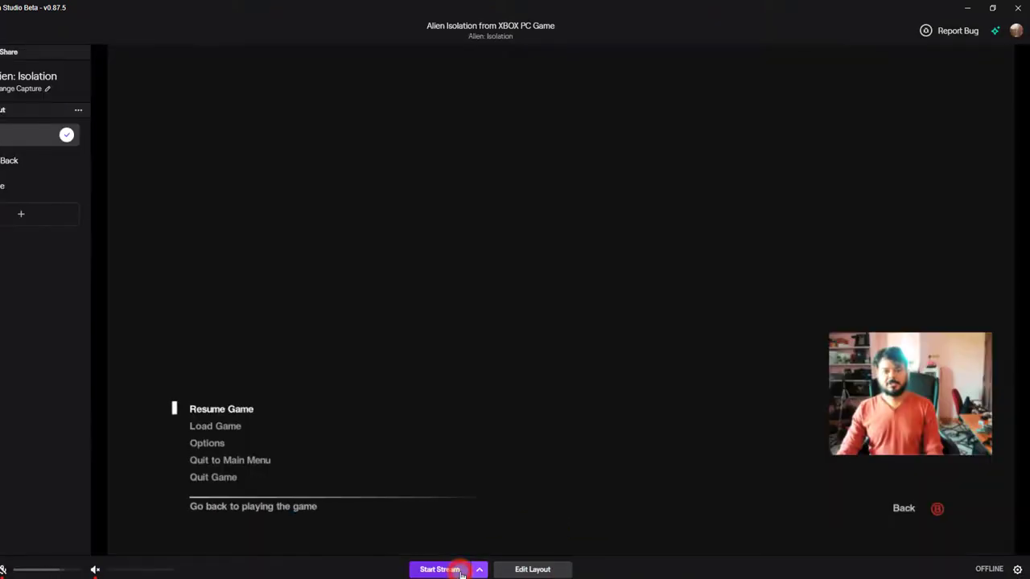